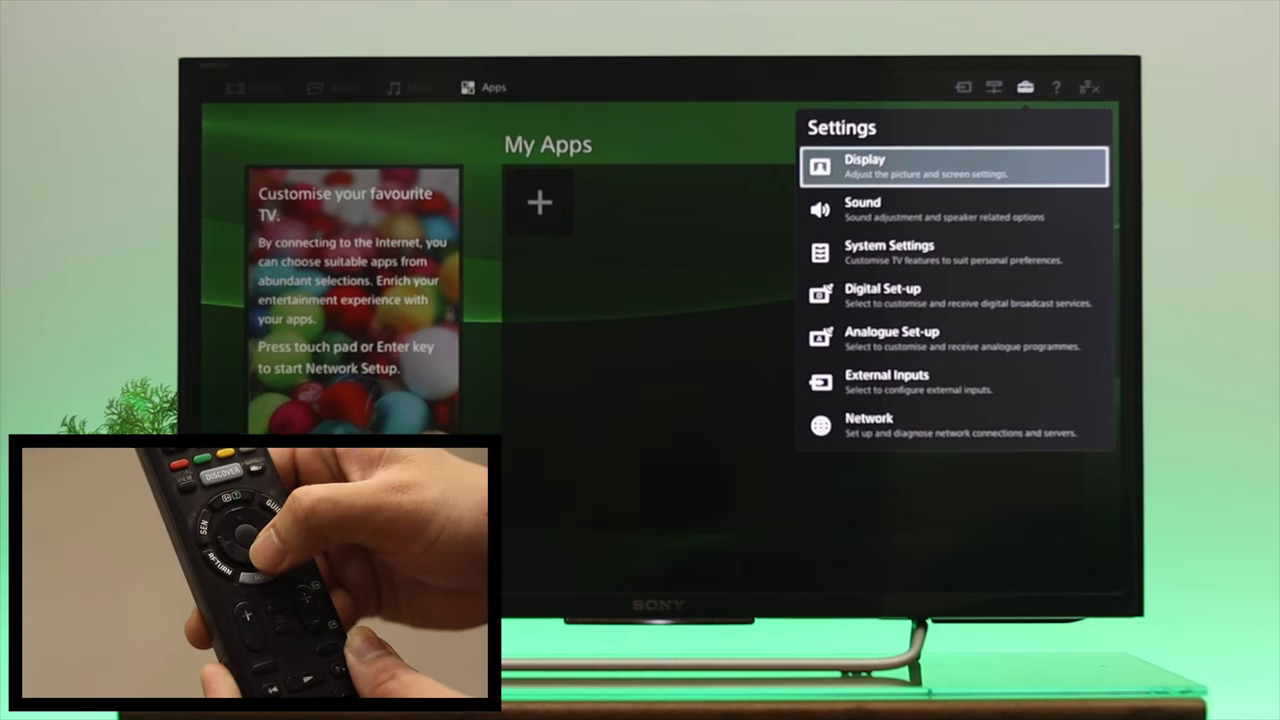
# Move down the Settings categories past Display and Sound to Network.
pyautogui.press('down')
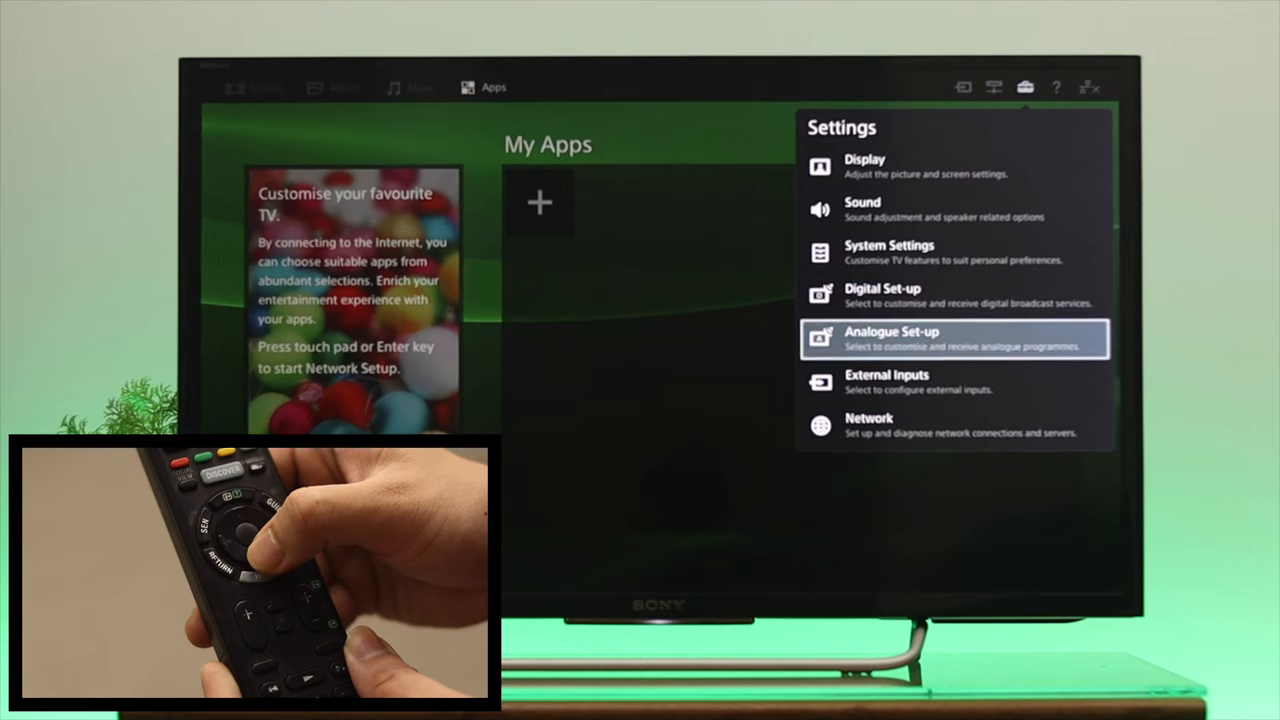
pyautogui.press('Down')
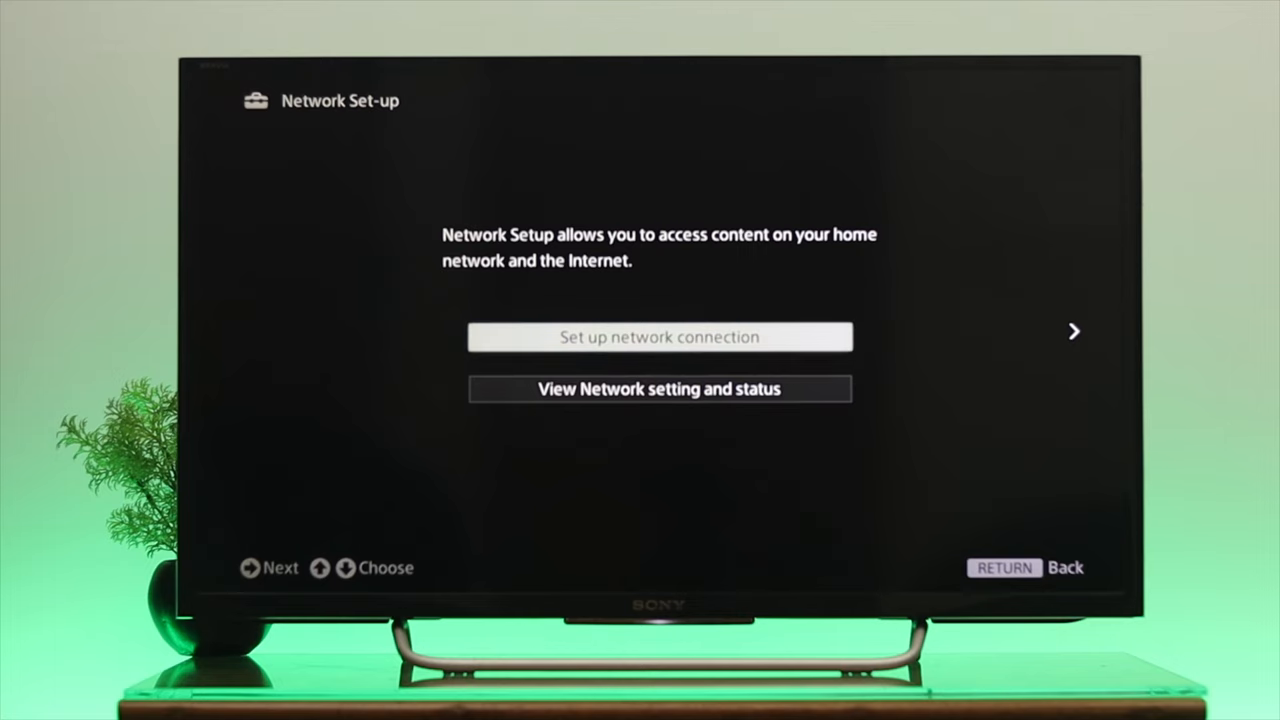
# Select 'Set up network connection' to list available wireless networks.
pyautogui.click(659, 337)
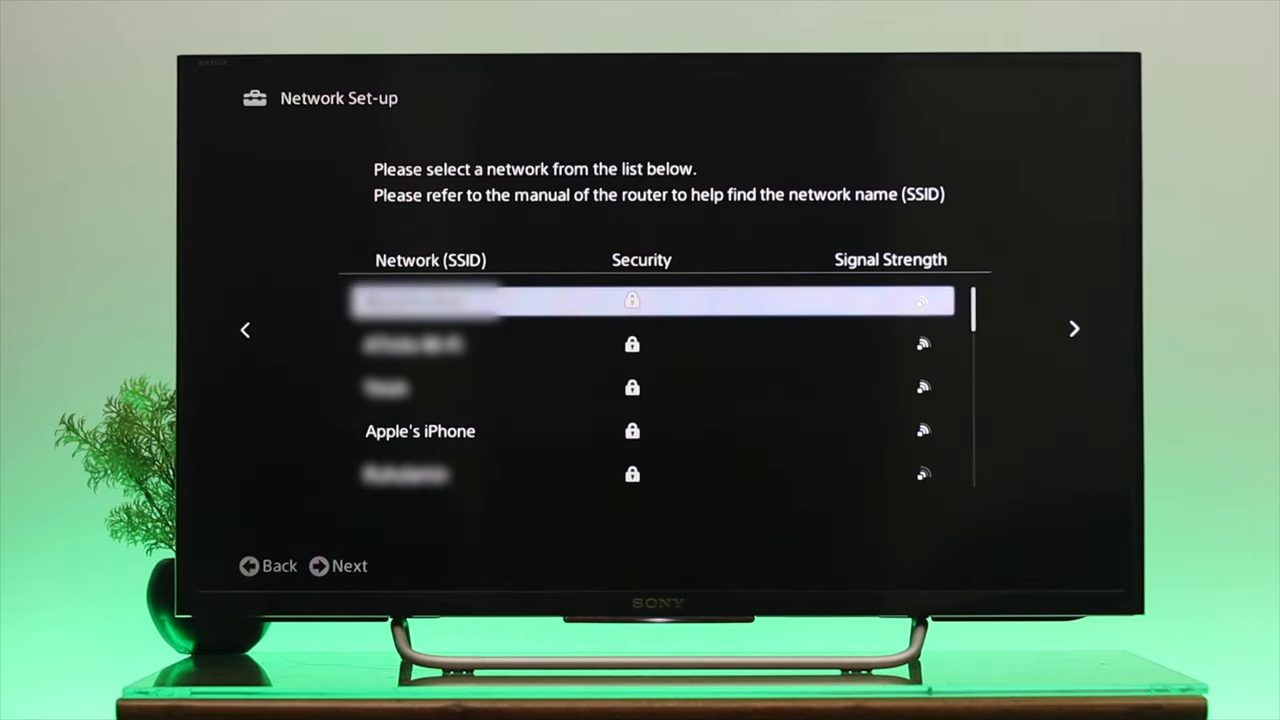
pyautogui.press('Down')
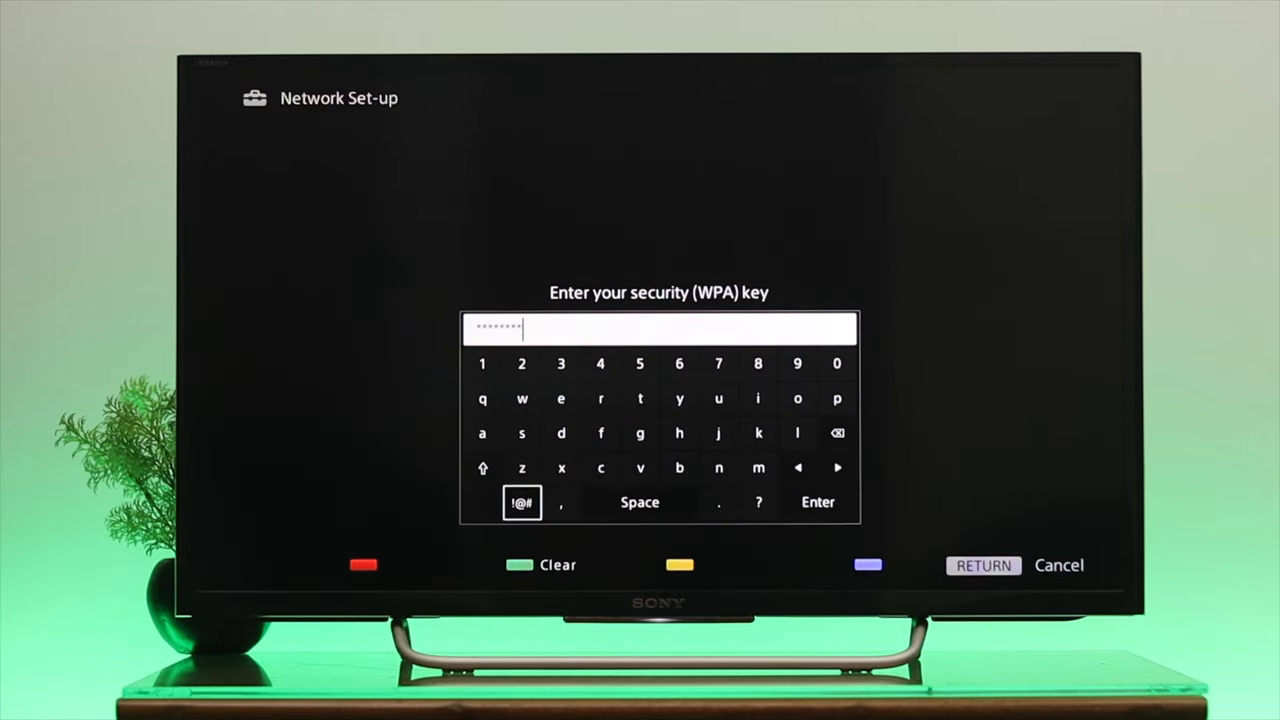
# Submit the hotspot's WPA security key to connect to the Internet.
pyautogui.click(817, 502)
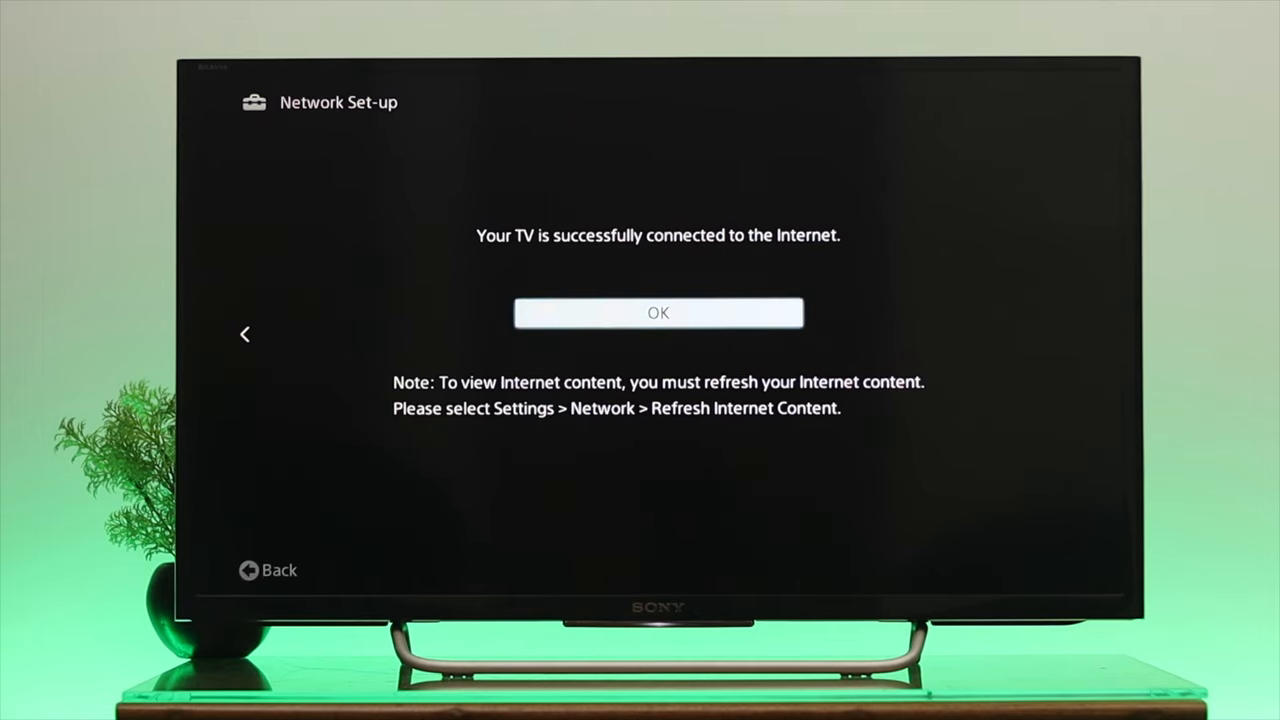
# Confirm the connection success message with OK.
pyautogui.click(658, 312)
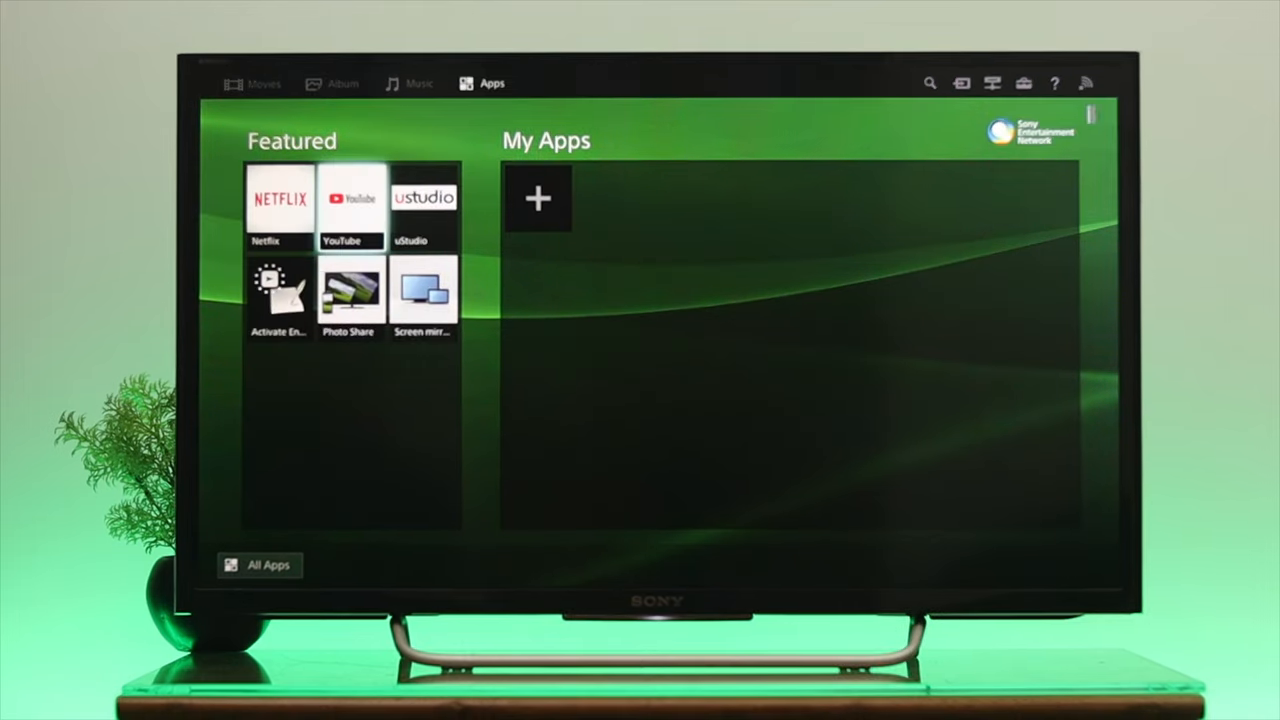
# Launch YouTube from Featured apps and scroll the Fix369 channel's video rows.
pyautogui.click(350, 197)
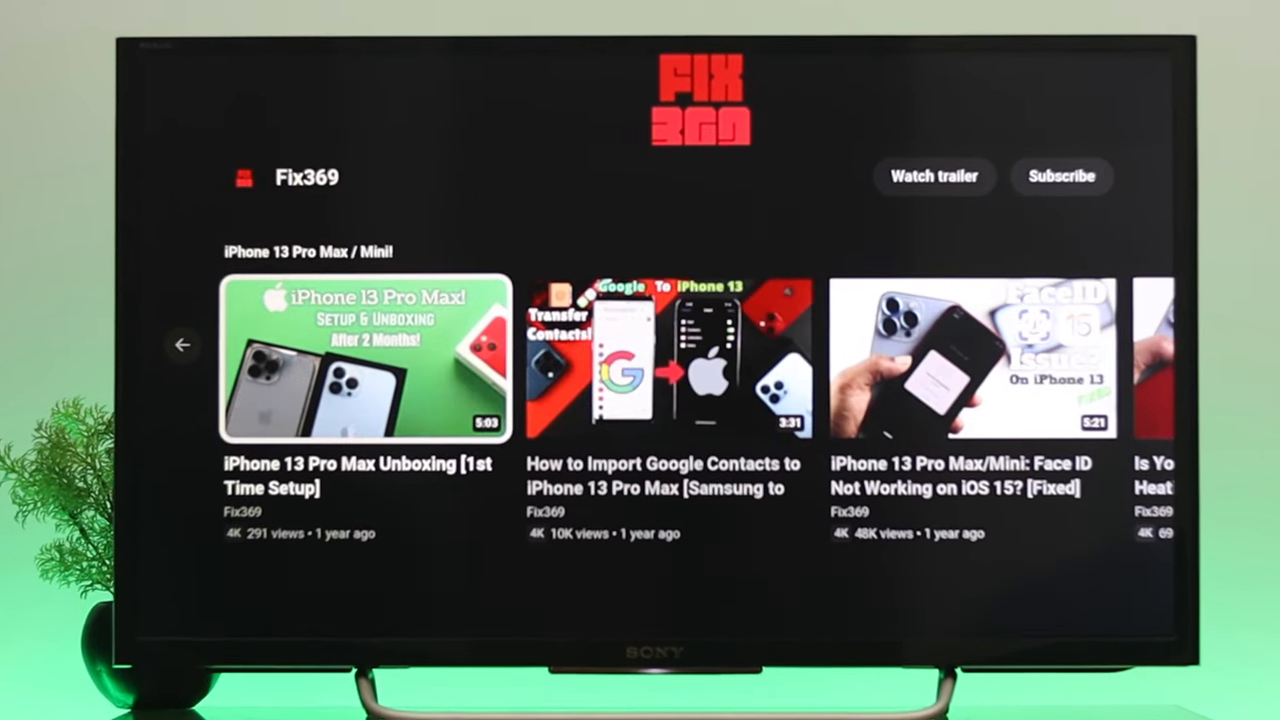
pyautogui.scroll(-3)
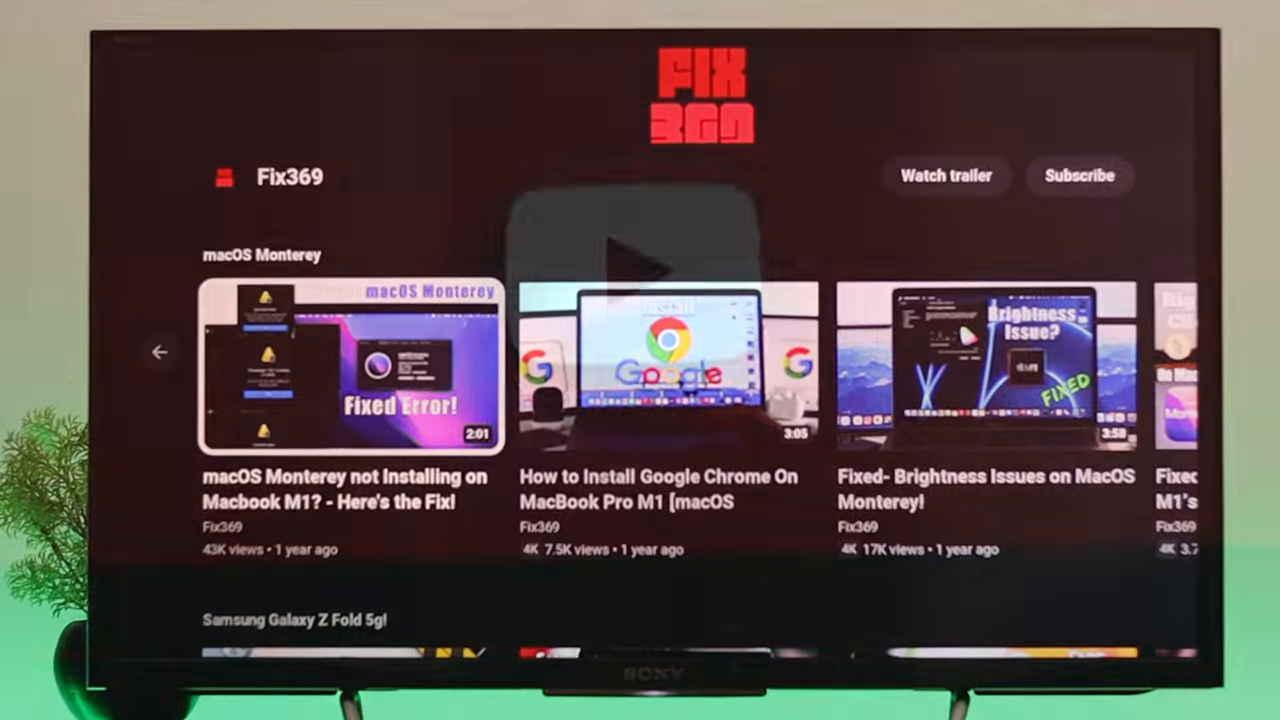